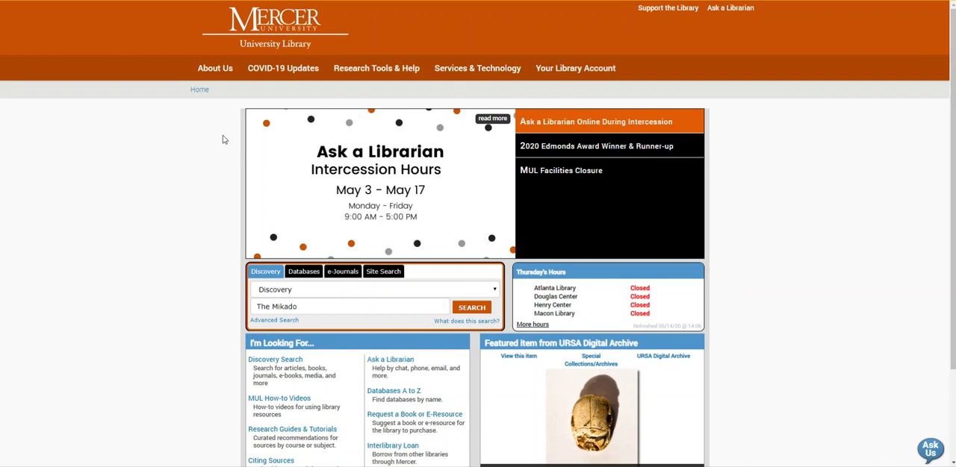
mouse_move(387, 277)
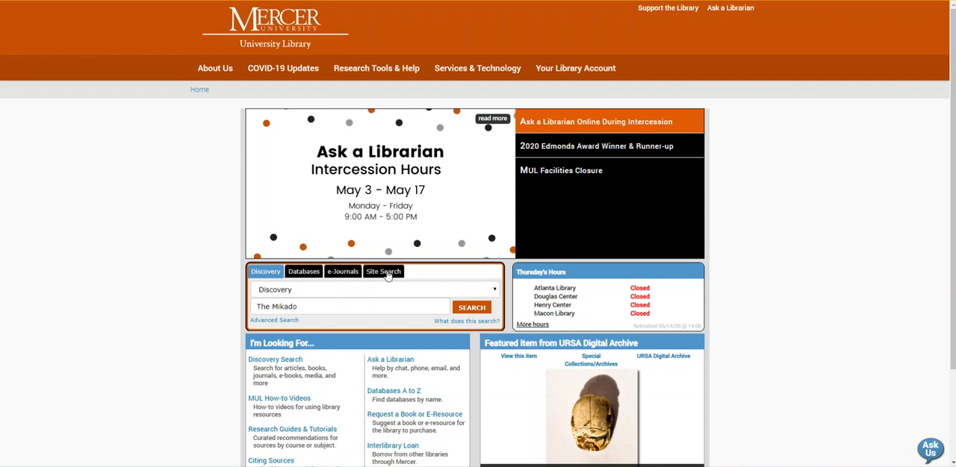
mouse_move(226, 279)
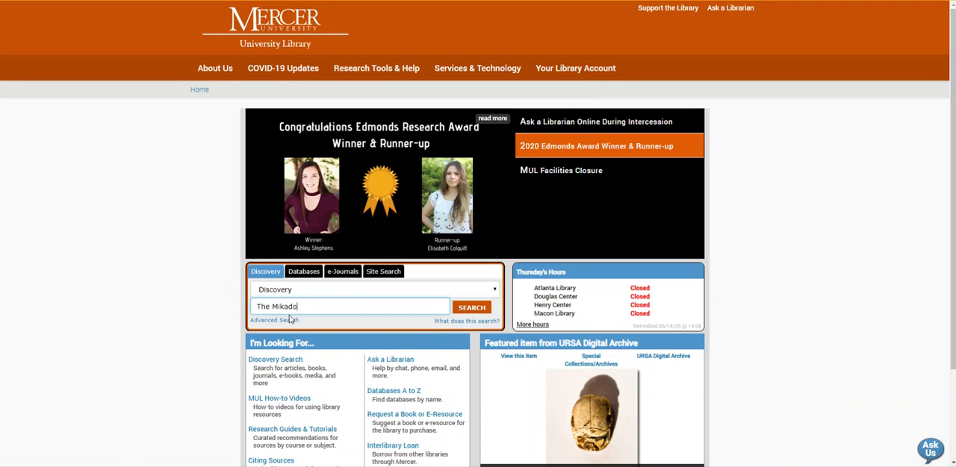
Search for The Mikado and filter the results to the Scores resource type
click(472, 307)
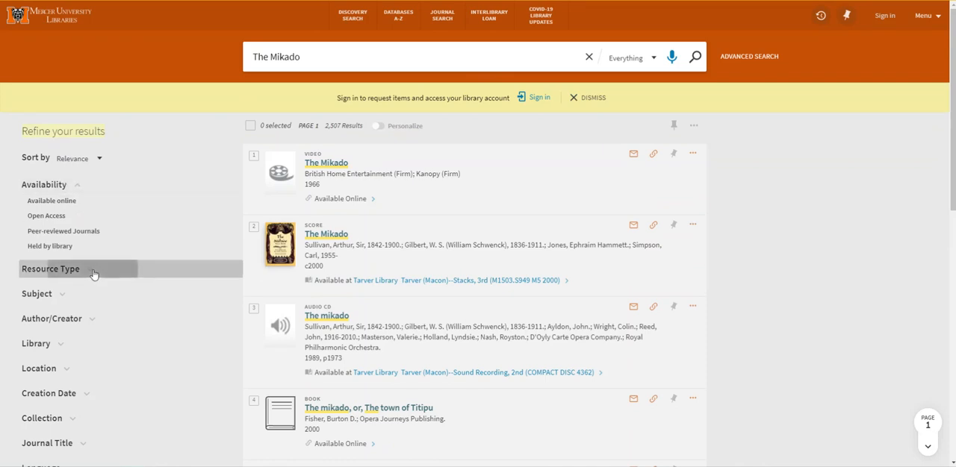
click(50, 268)
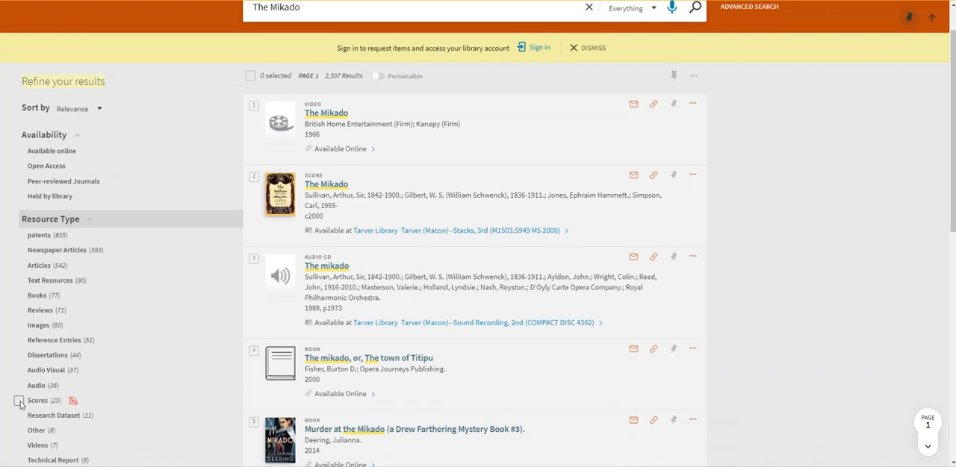
click(23, 401)
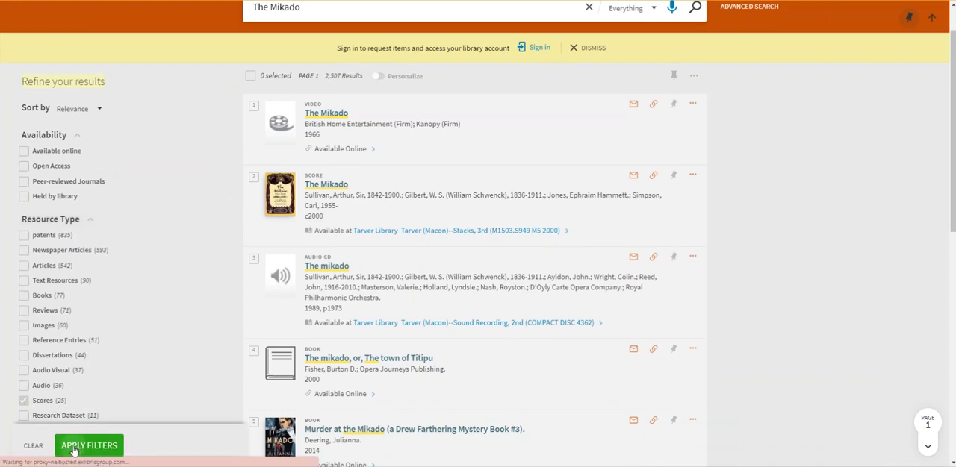
click(89, 446)
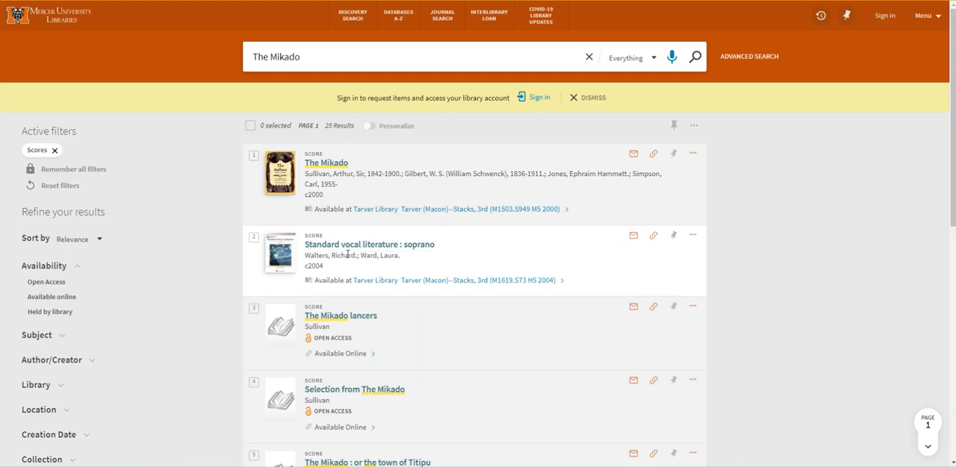
mouse_move(163, 207)
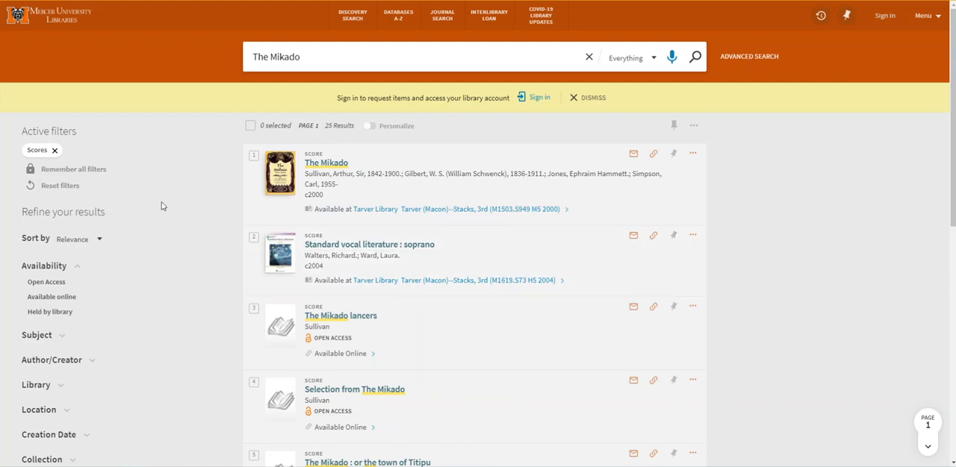
mouse_move(157, 206)
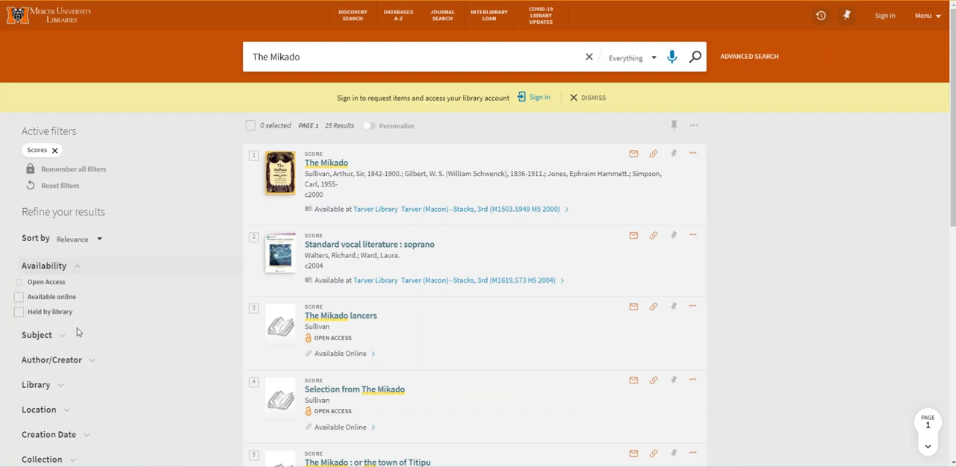
Expand the Library facet to see which libraries hold the 25 scores
click(35, 384)
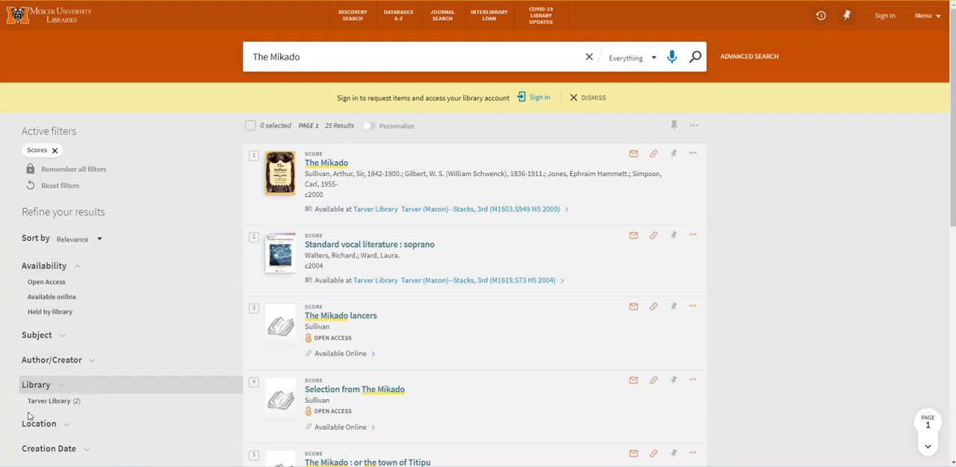
Limit the scores to Tarver Library and open The Mikado record
click(20, 401)
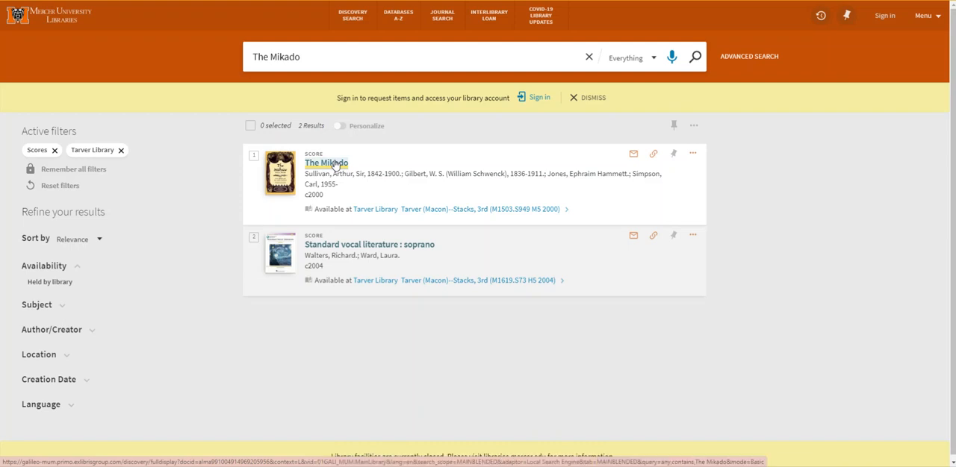
click(325, 162)
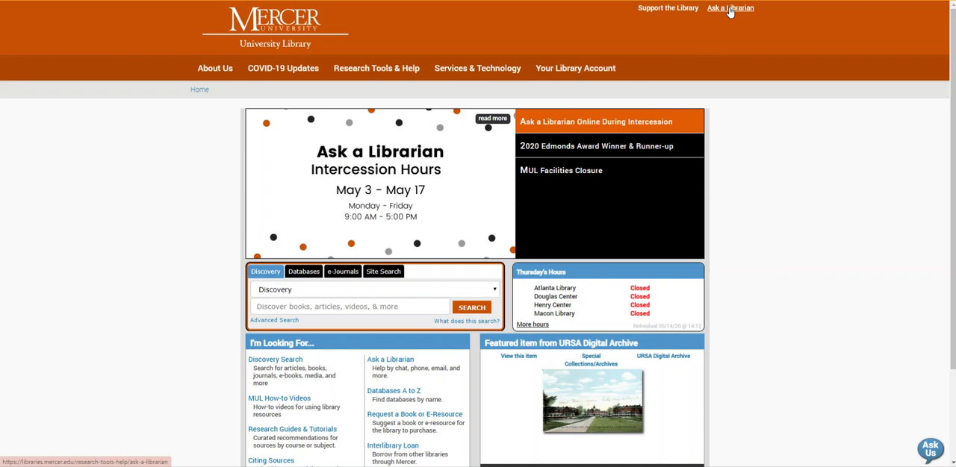
Open Ask a Librarian and scroll to the chat, Zoom, email and phone options
click(730, 7)
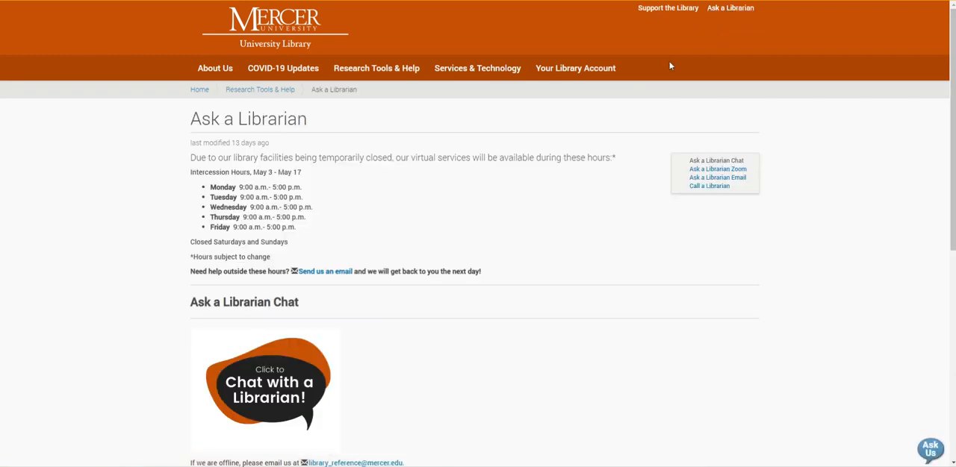
mouse_move(408, 206)
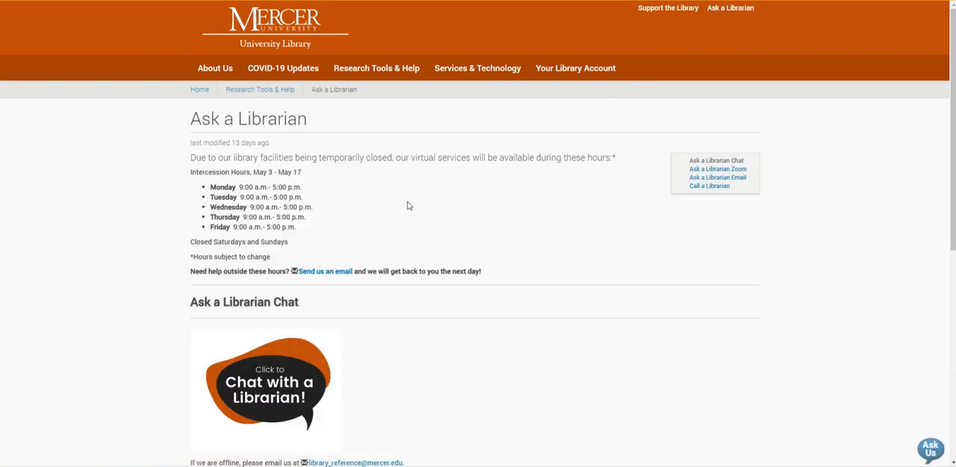
scroll(down, 3)
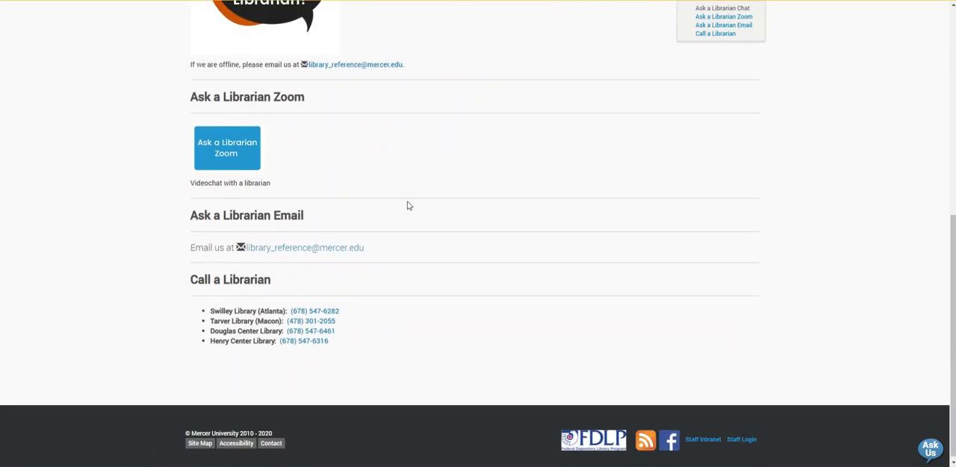